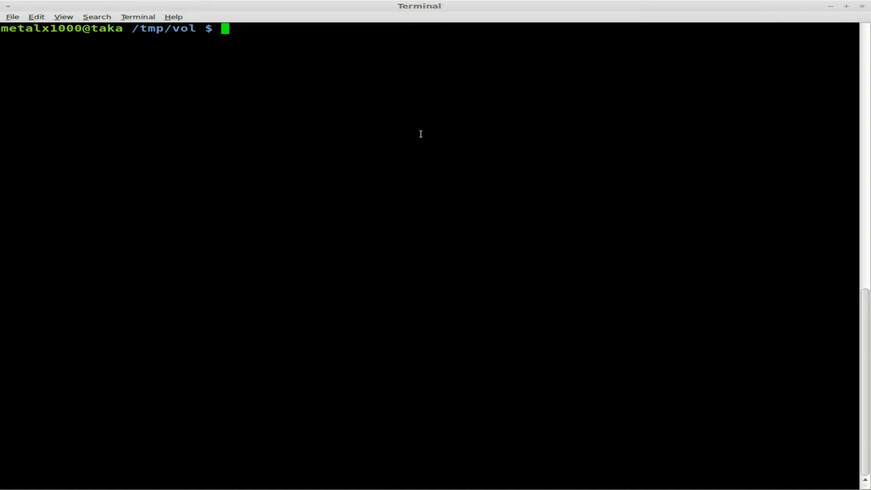
Launch alsamixer and raise the Master playback level from 39 to 48
text(alsa)
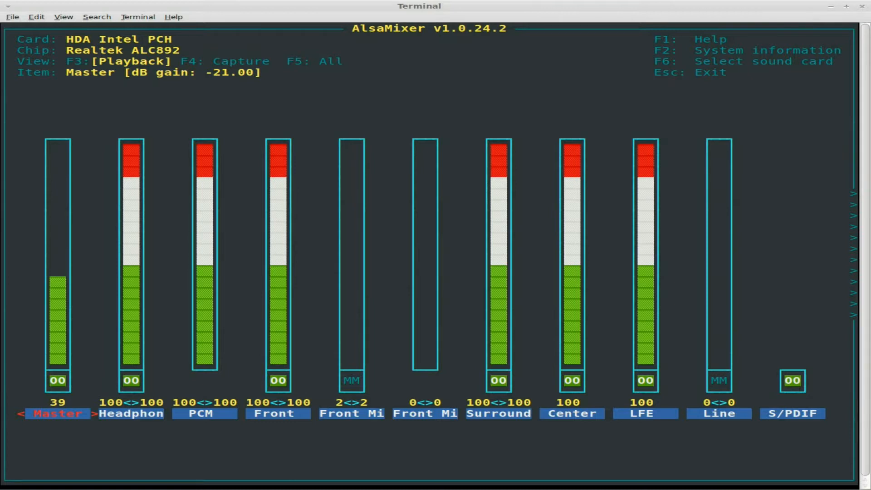
key(Up)
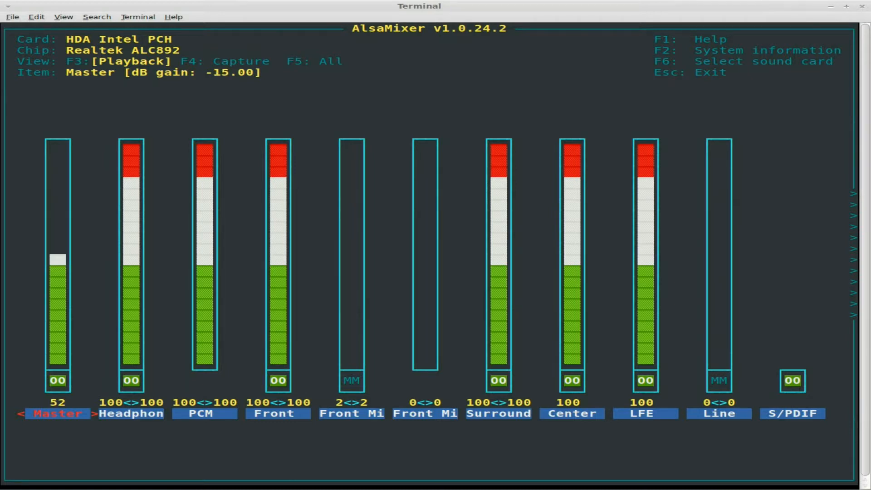
key(Right)
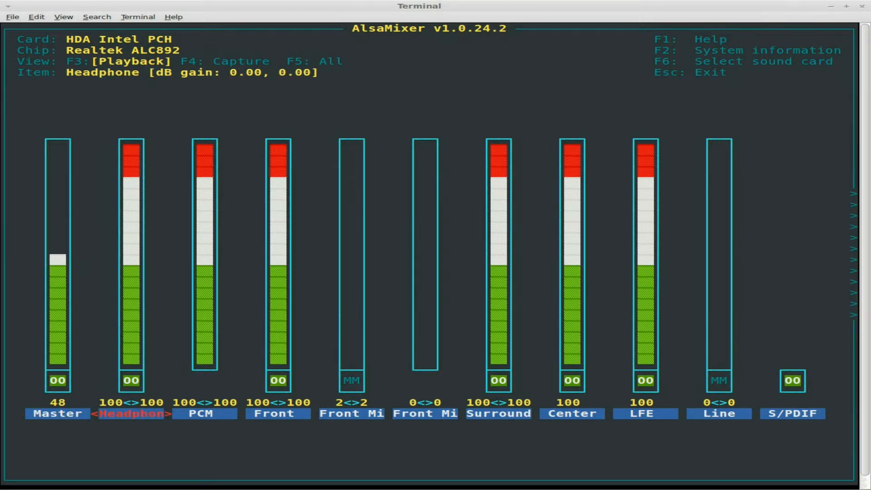
Step across the PCM, Front, Front Mic Boost and Rear Mic Boost channels
key(Right)
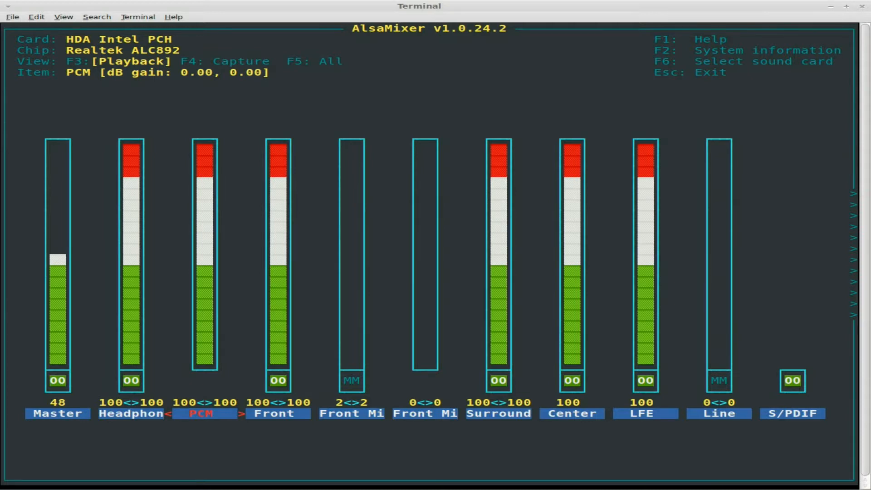
key(Right)
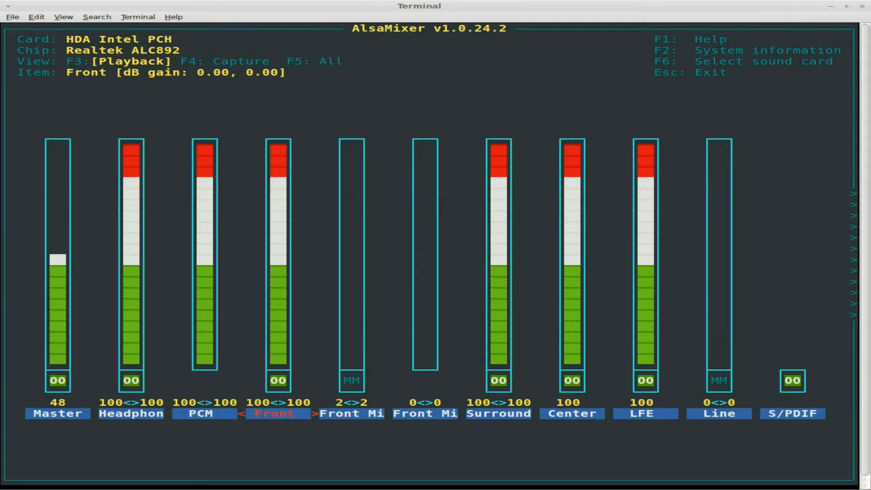
key(Right)
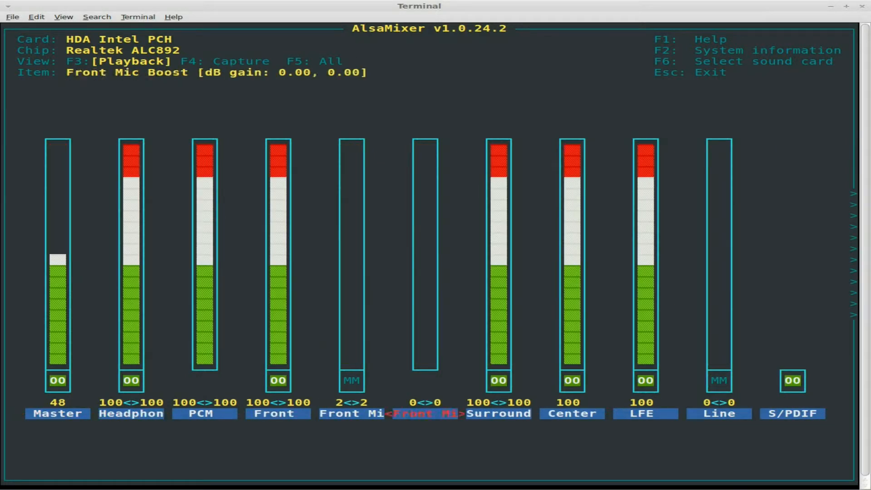
key(Right)
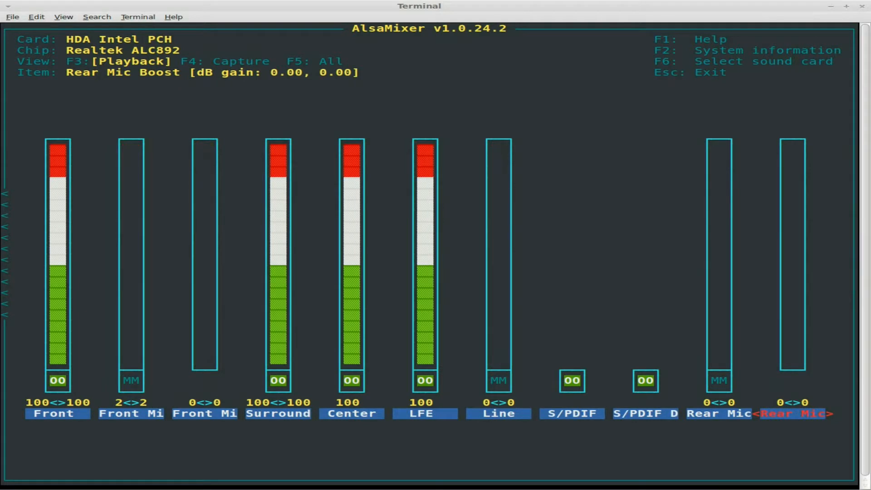
mouse_move(63, 63)
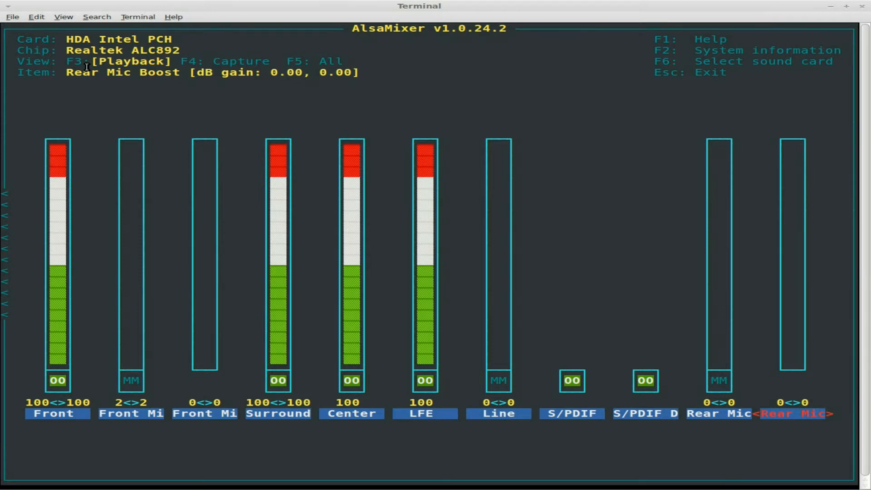
View alsamixer's Capture and All-controls listings, then exit back to the shell prompt
key(F4)
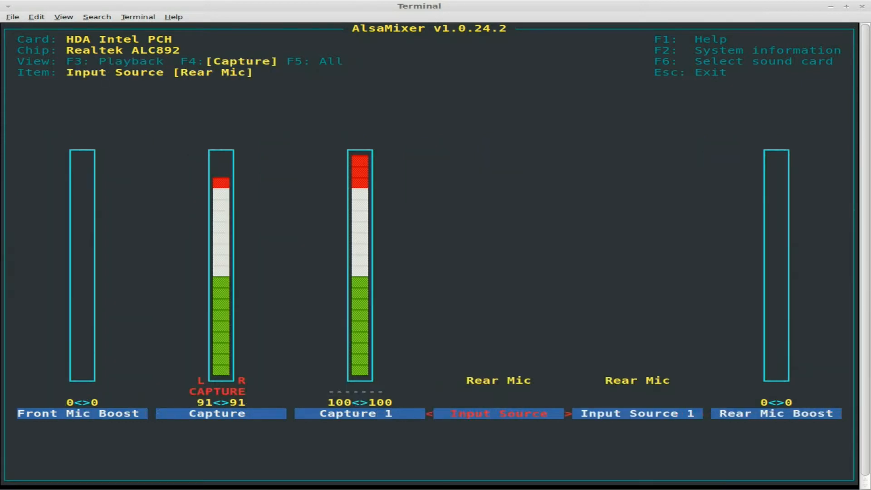
key(Left)
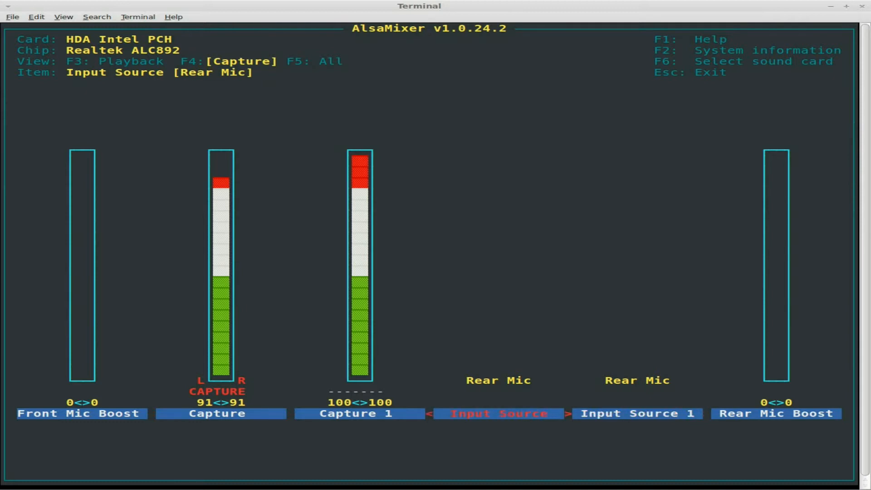
key(Left)
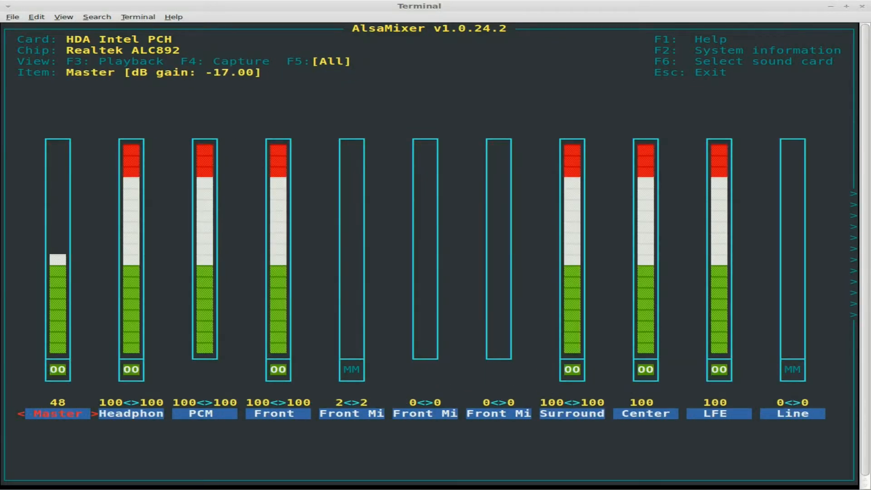
key(Escape)
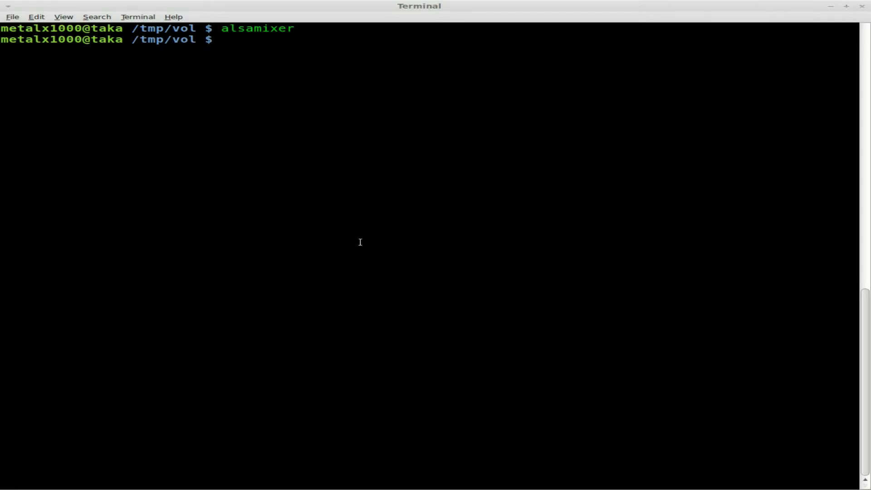
Run amixer and highlight Master's 73% level and the Front control name
text(ami)
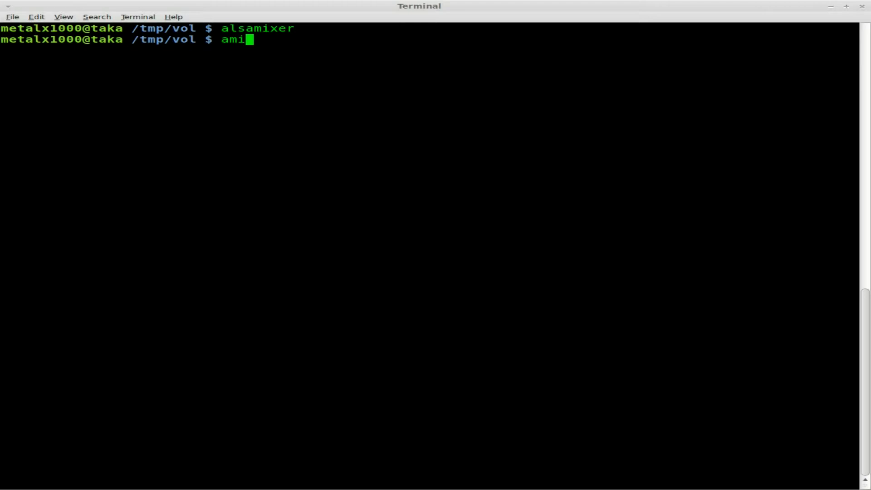
text(xer)
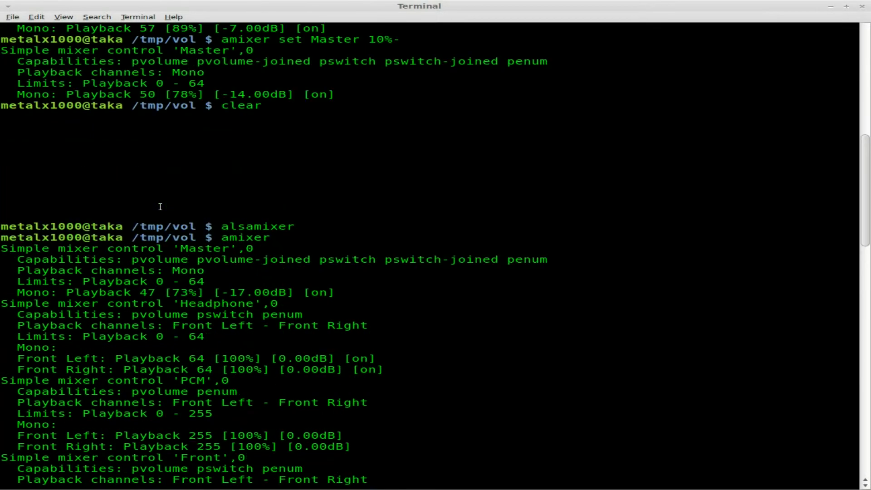
scroll(down, 3)
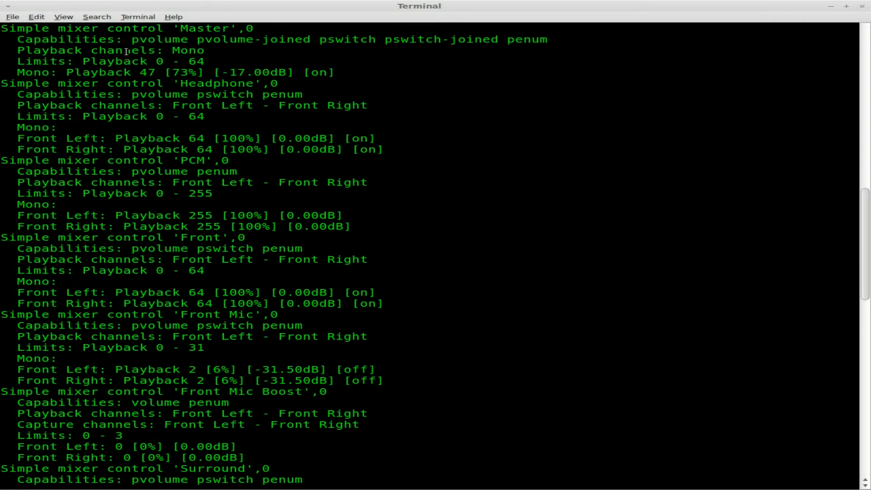
double_click(206, 28)
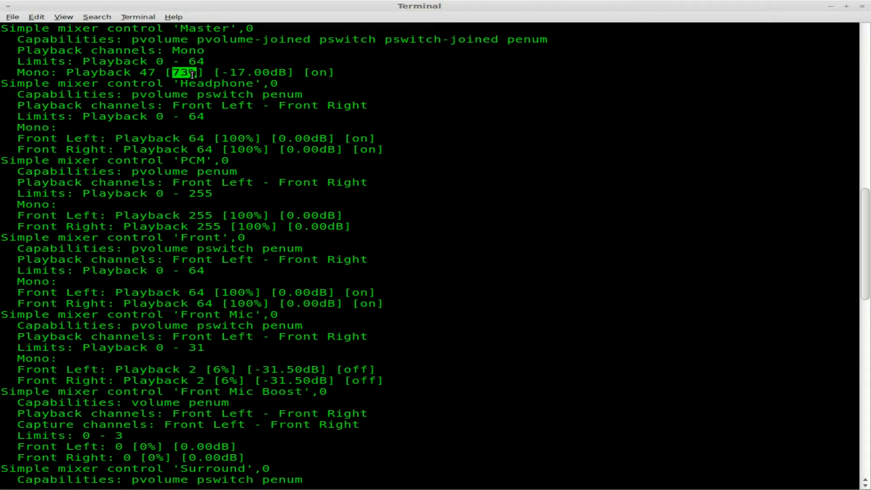
mouse_move(424, 94)
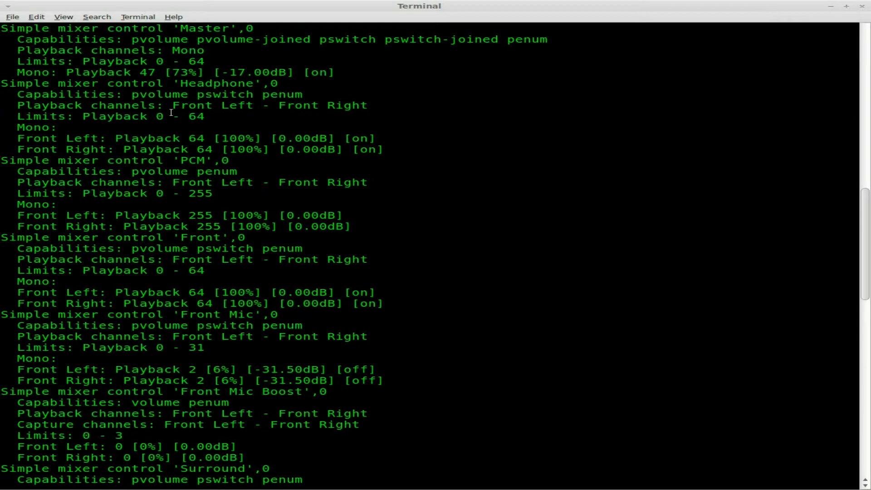
mouse_move(277, 187)
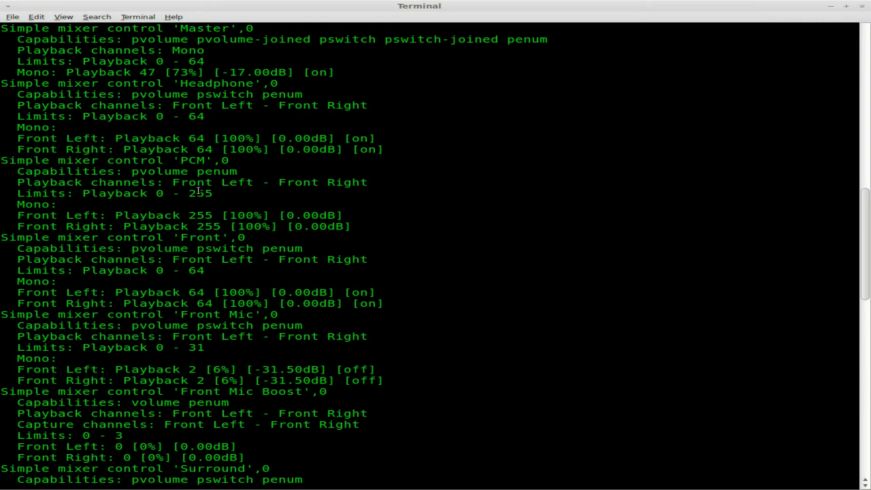
mouse_move(182, 269)
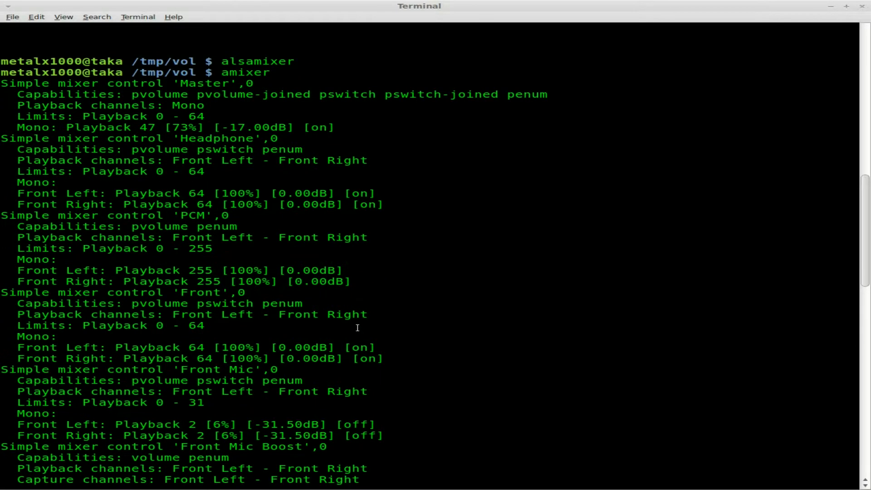
mouse_move(353, 239)
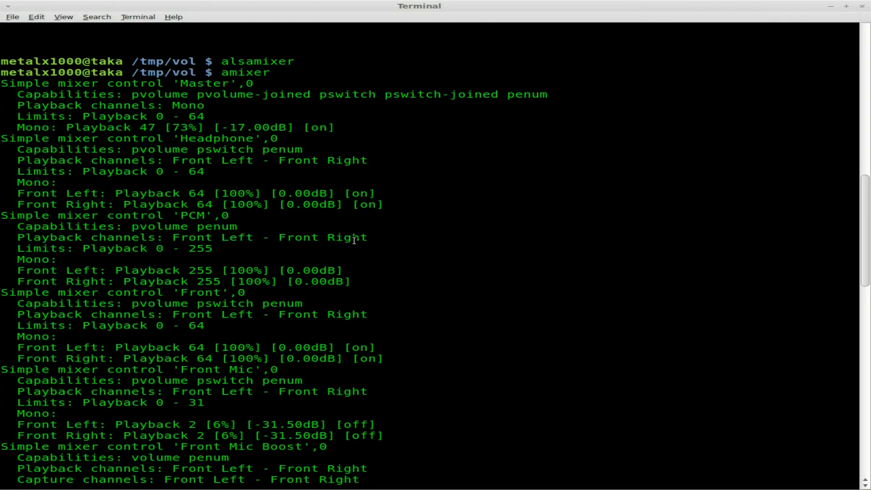
double_click(201, 292)
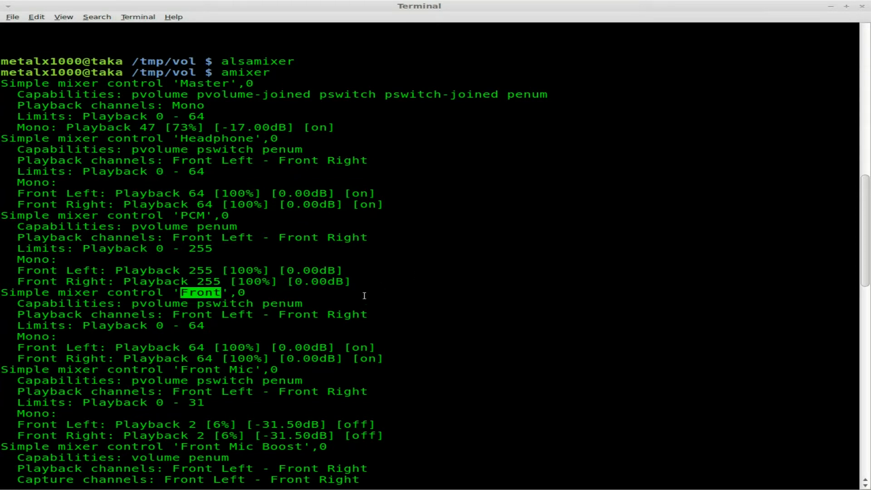
scroll(down, 3)
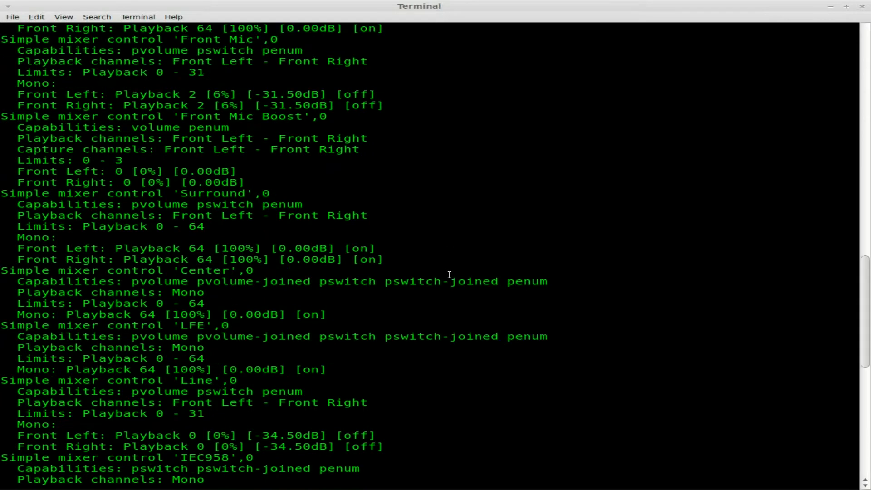
scroll(down, 3)
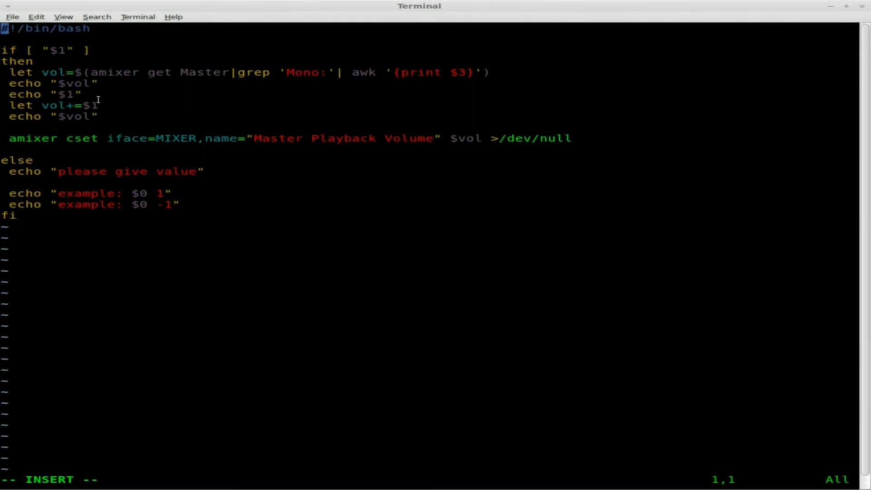
mouse_move(546, 12)
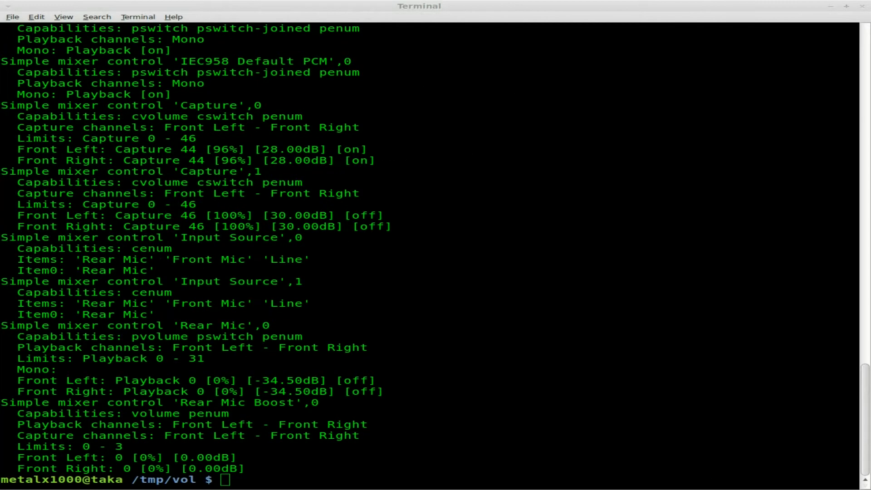
mouse_move(427, 221)
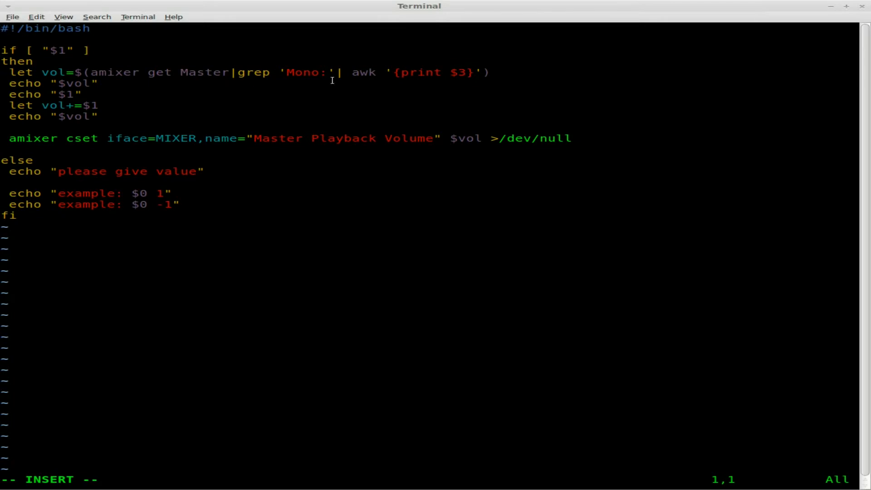
mouse_move(53, 139)
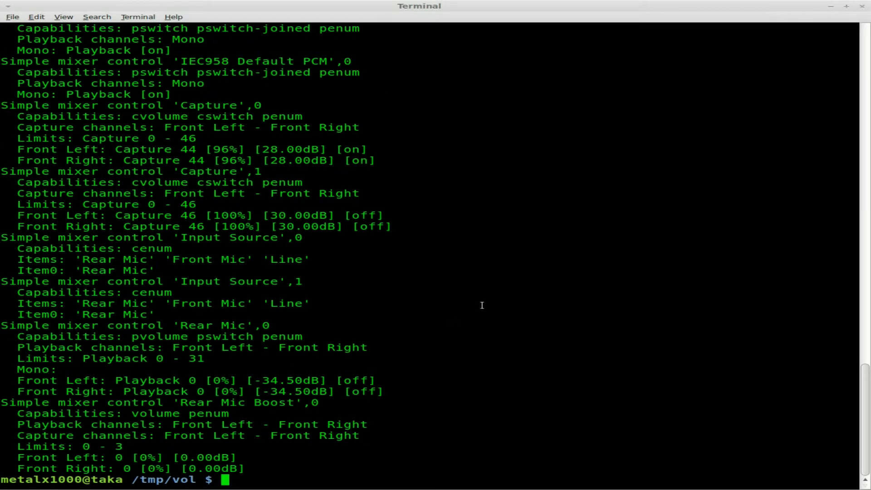
Raise the Master volume by 10% with amixer set Master 10%+
text(amixer)
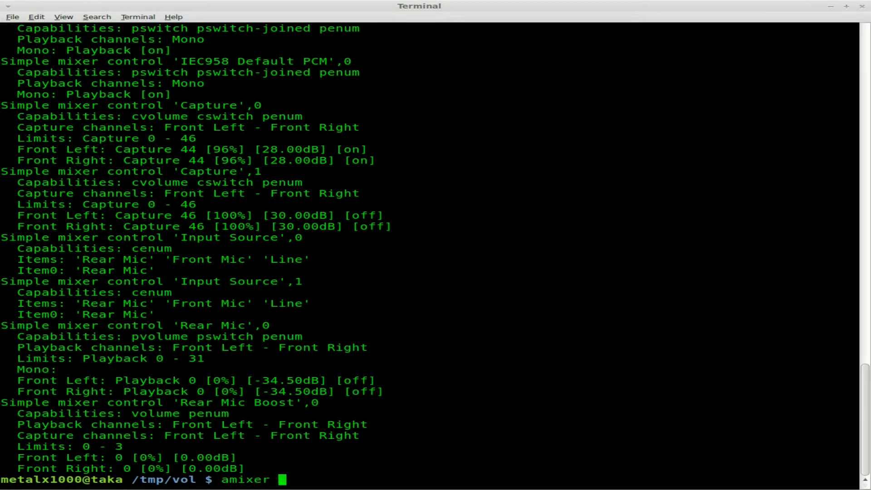
text(set)
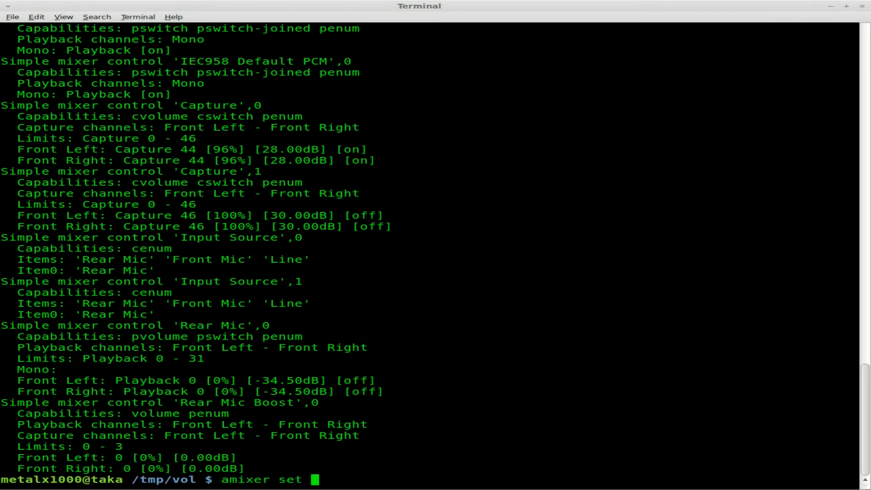
text(Master)
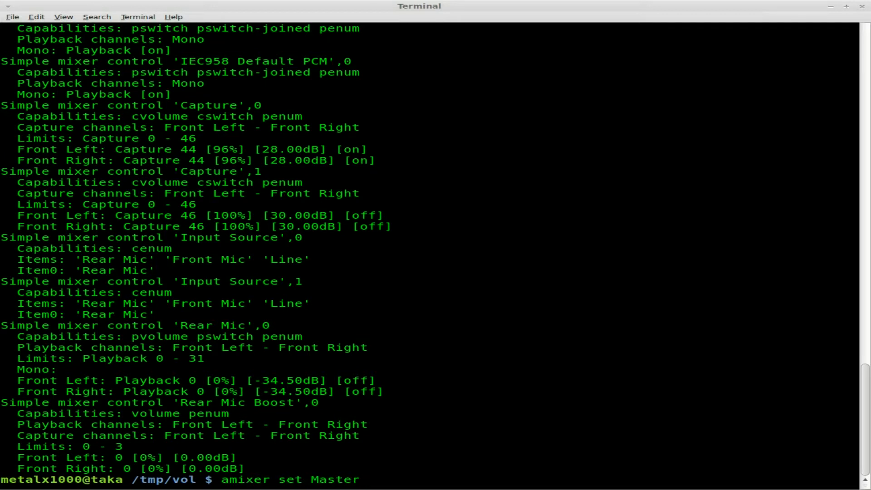
text(1)
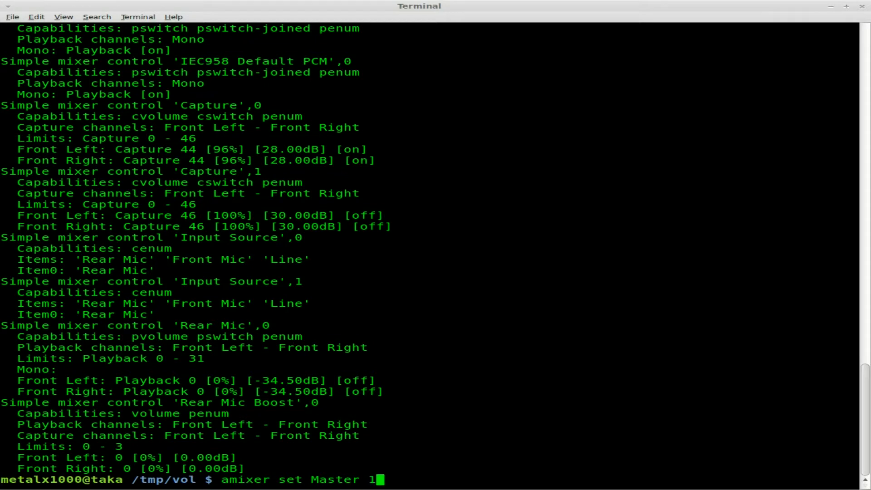
text(0%+)
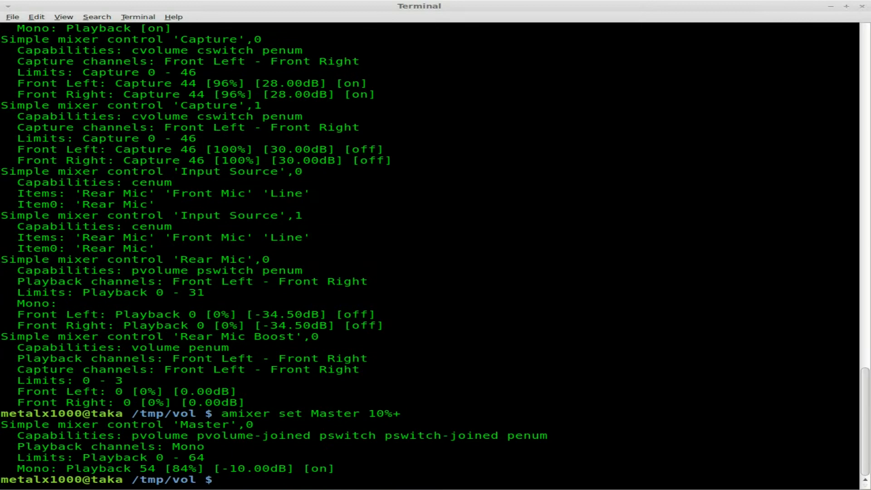
text(amixer set Master 10%+)
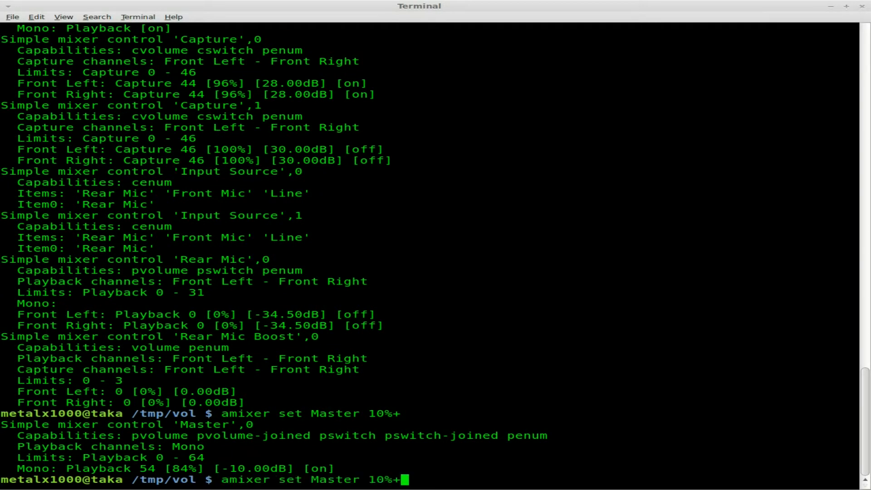
key(Return)
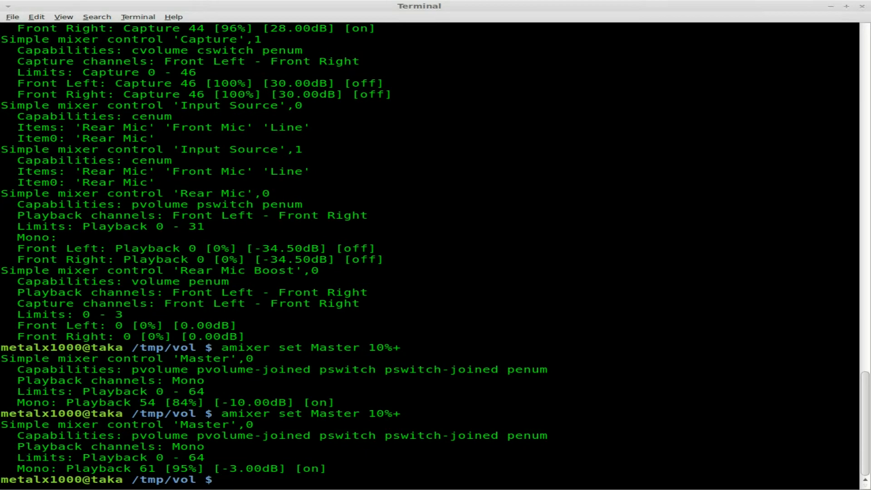
Keep adjusting Master in 10% steps, up to 100% and back down toward 62%
text(amixer set Master 10%+)
text(amixer set Master 10%-)
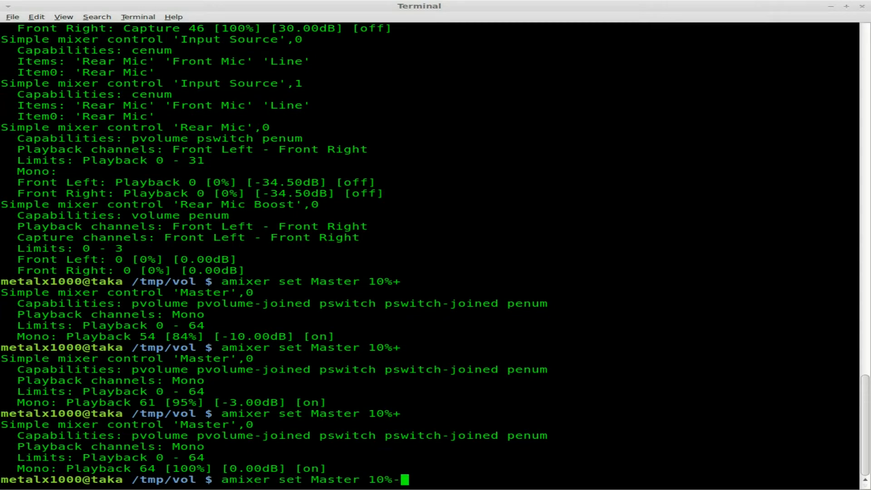
key(Return)
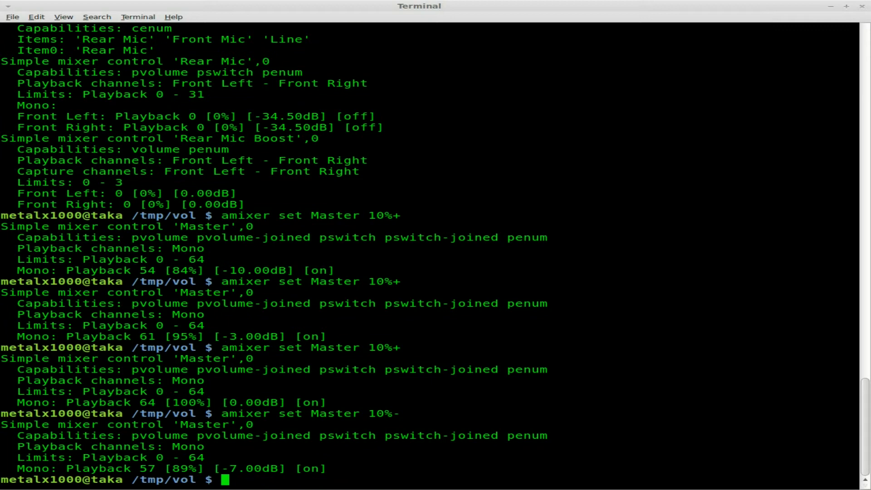
key(Return)
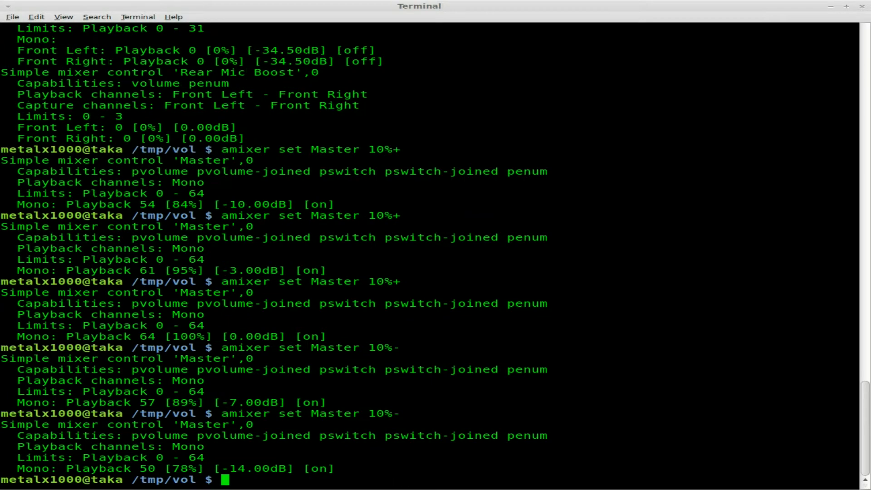
key(Return)
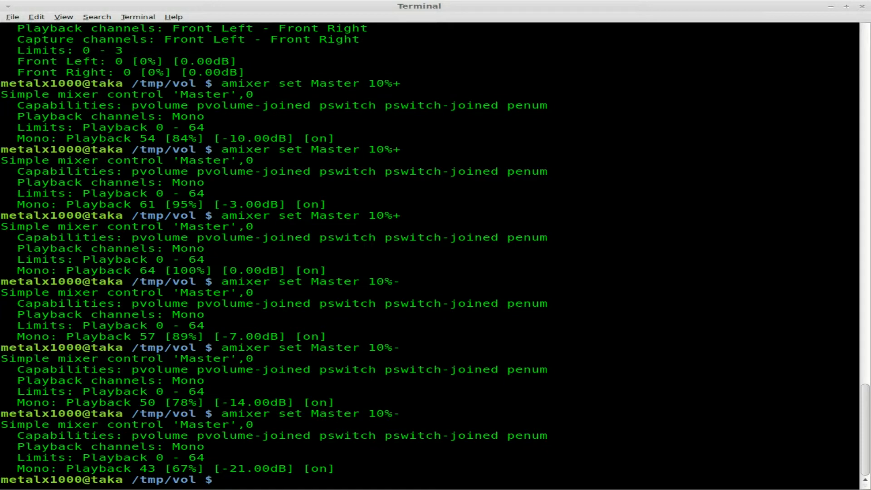
text(amixer set Master 10%)
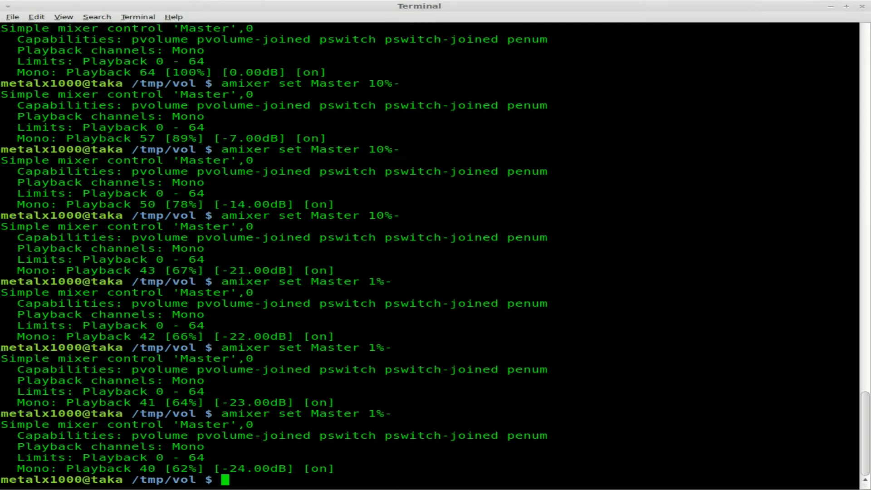
Nudge Master down to 59% with 1%- and 0%- steps, up to 61%, then to 100%
key(Return)
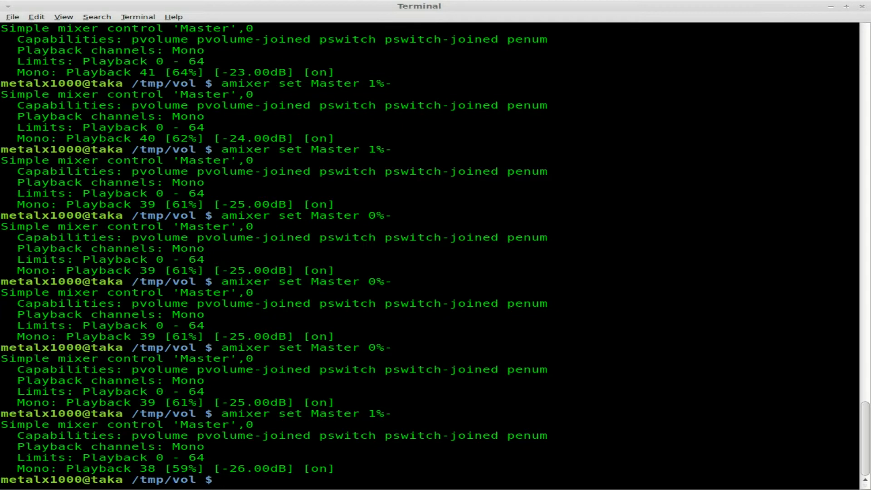
text(amixer set Master 1%-)
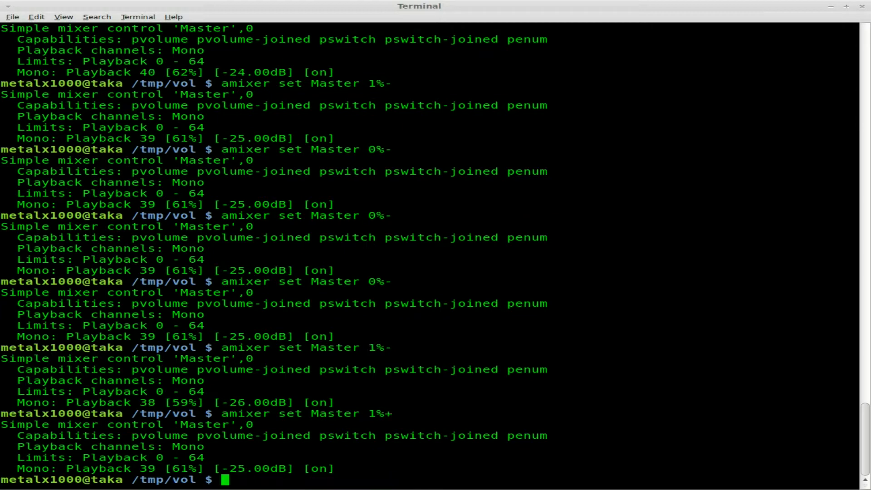
text(amixer set Master 1%+)
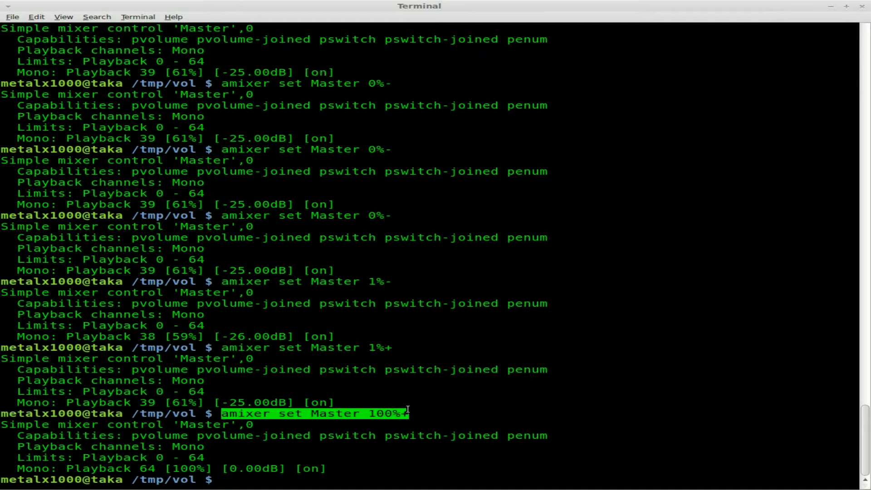
Mute the Master channel with amixer, then unmute it, keeping it at 100%
text(amixer set Master 100)
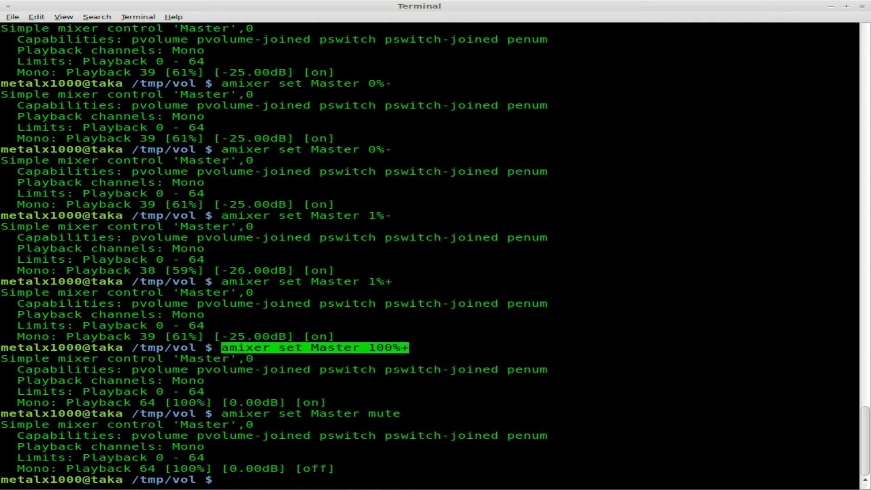
text(amixer set Master mute)
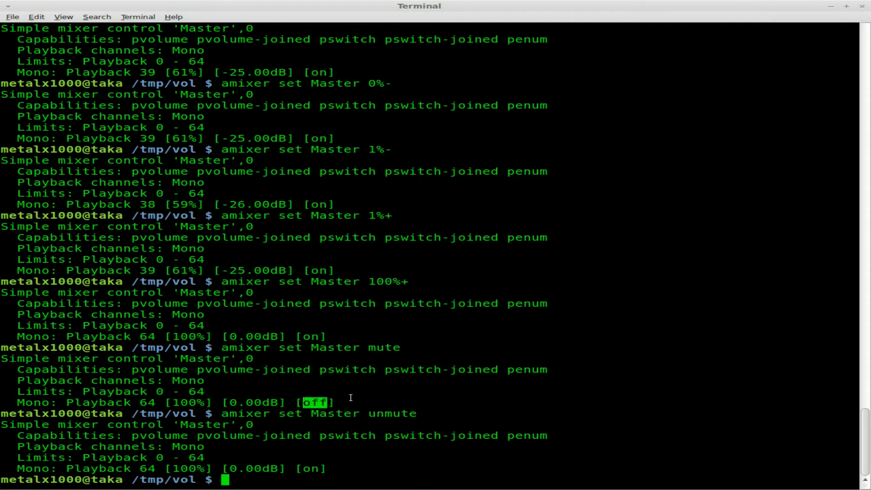
text(amixer set Master unmute)
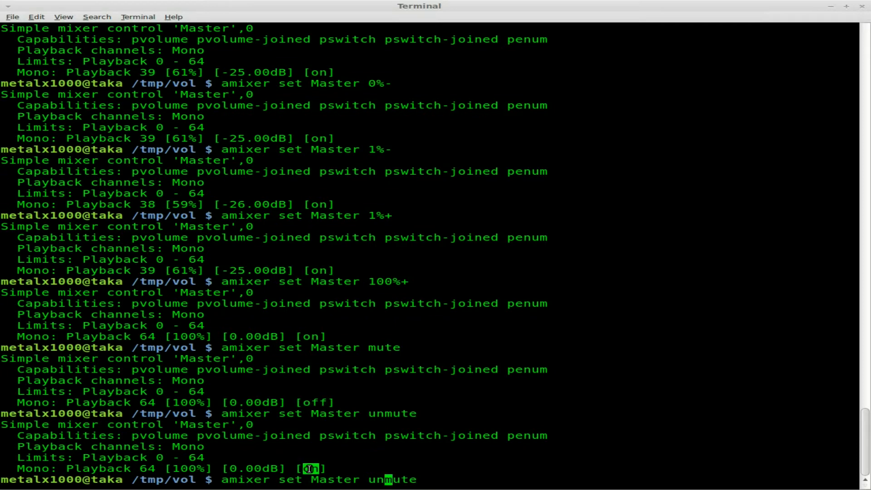
mouse_move(447, 462)
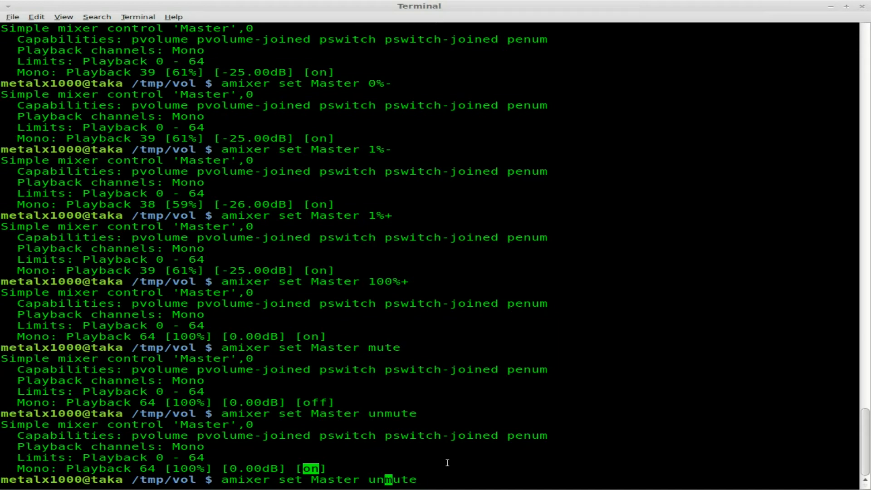
mouse_move(292, 477)
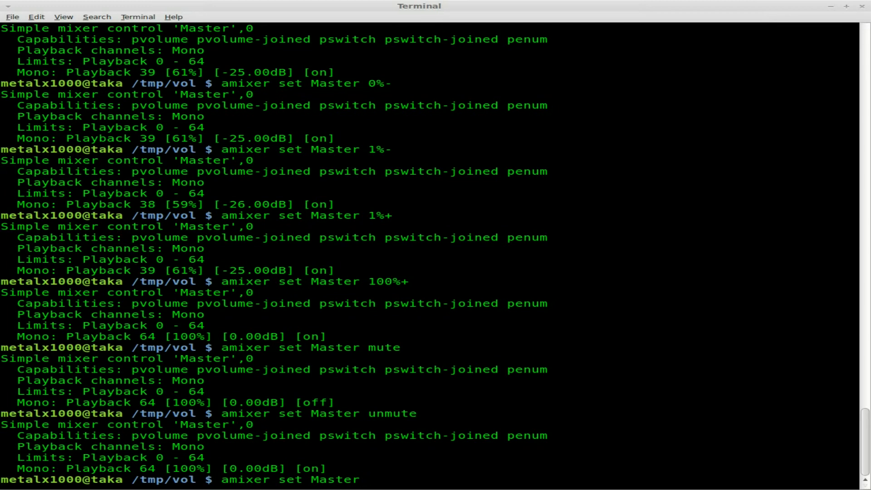
mouse_move(361, 479)
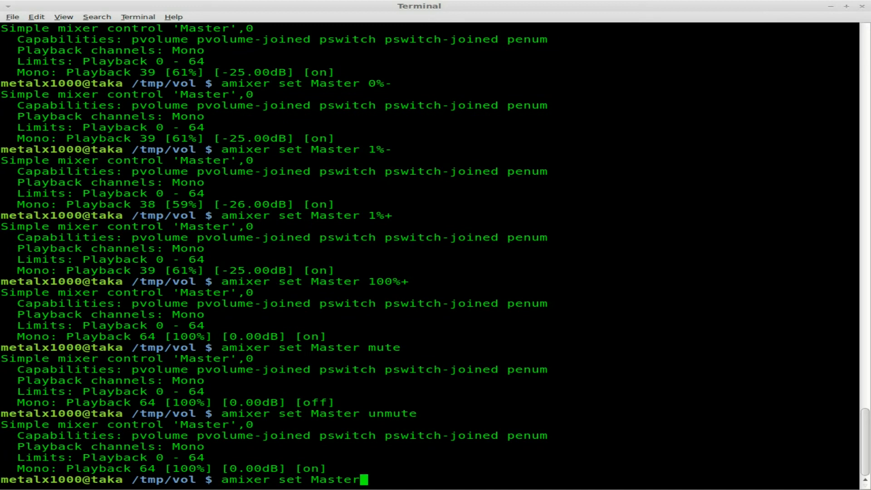